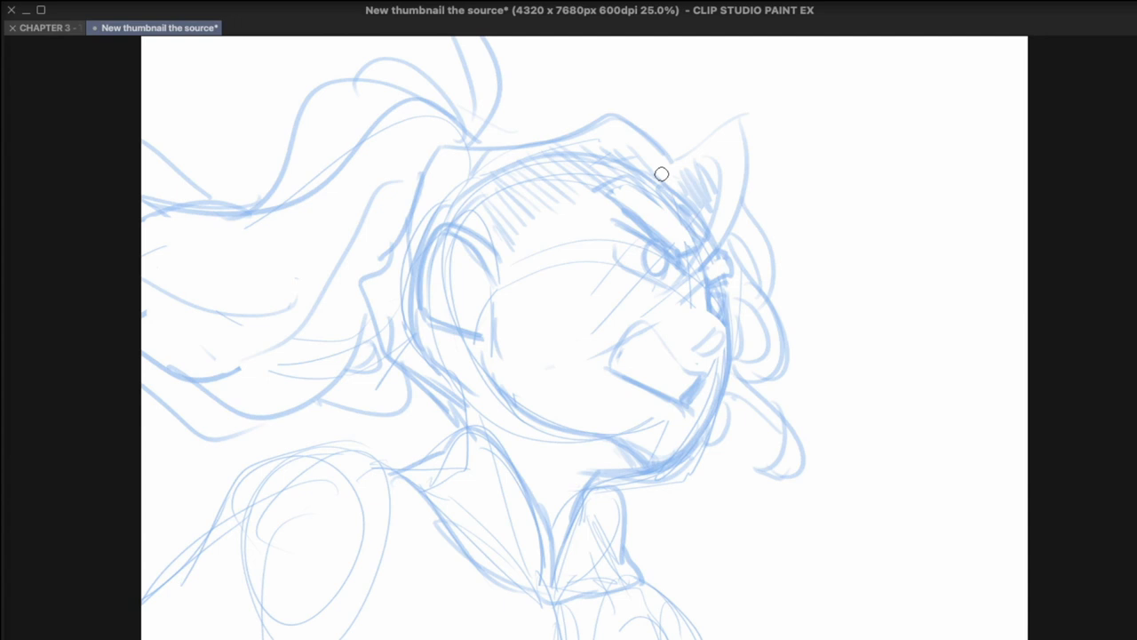
mouse_move(661, 89)
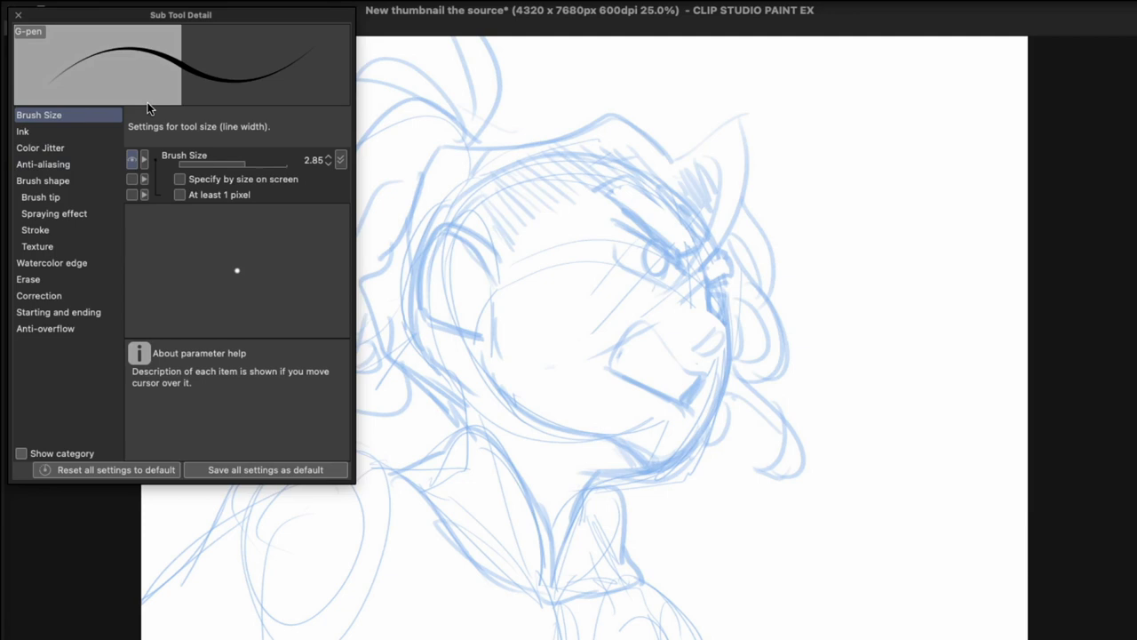
- Review the pen's Stabilization under the Correction category in Sub Tool Detail, then close it
left_click(28, 279)
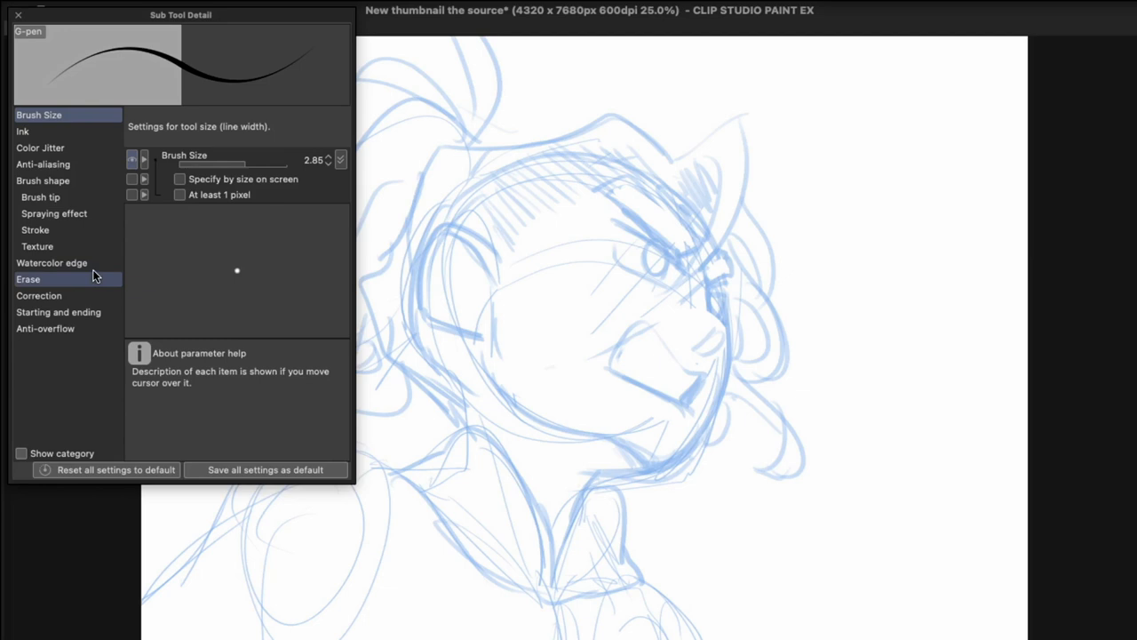
left_click(40, 295)
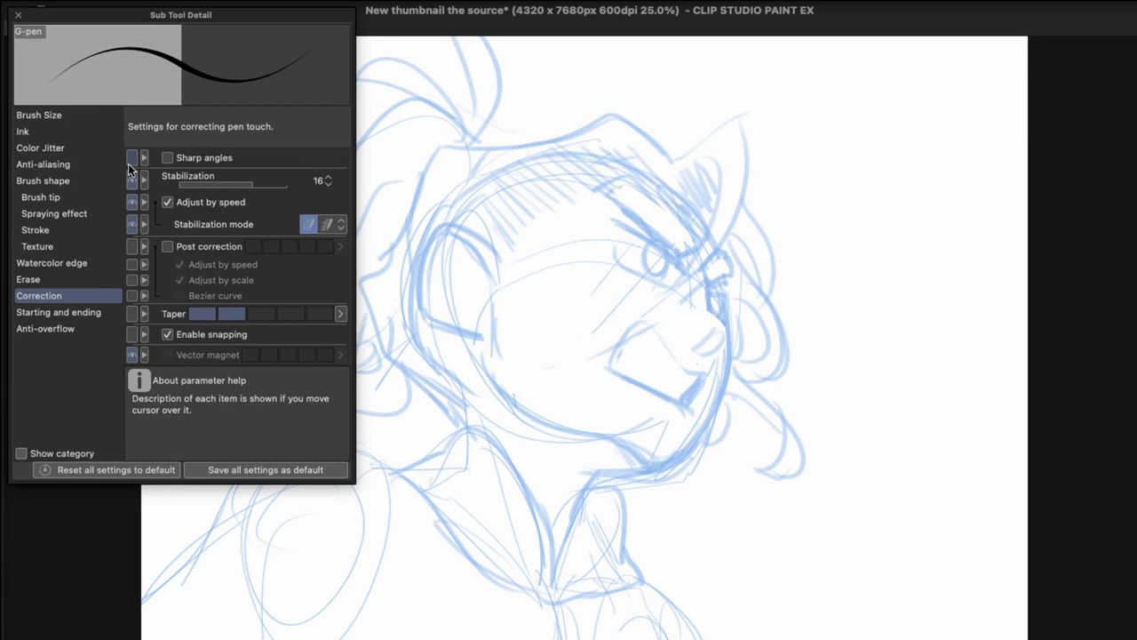
mouse_move(181, 203)
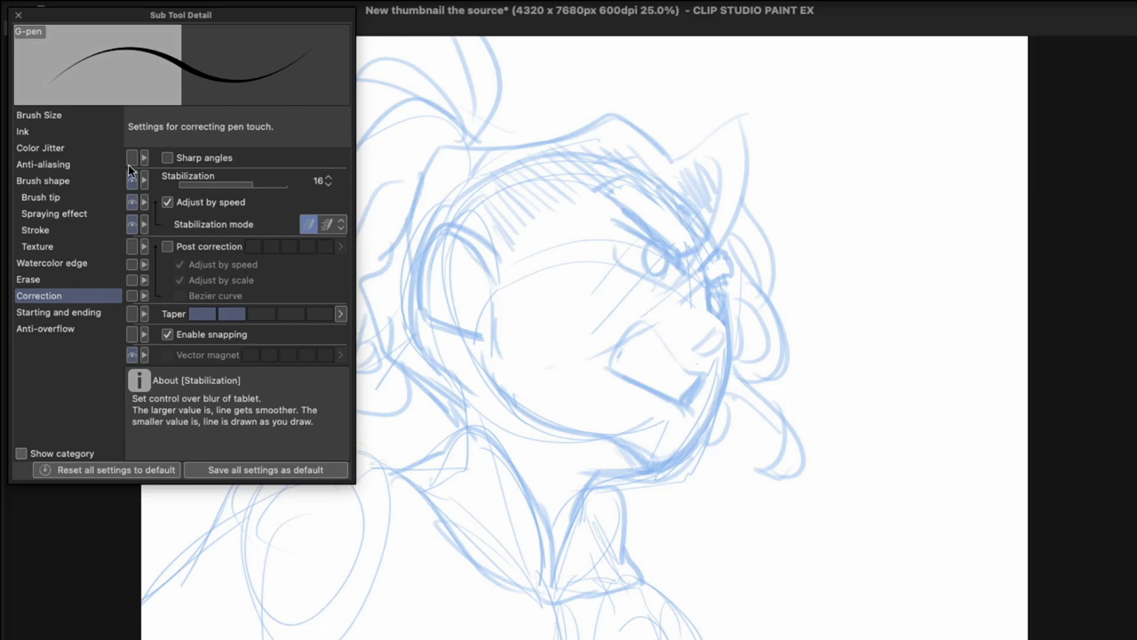
left_click(18, 14)
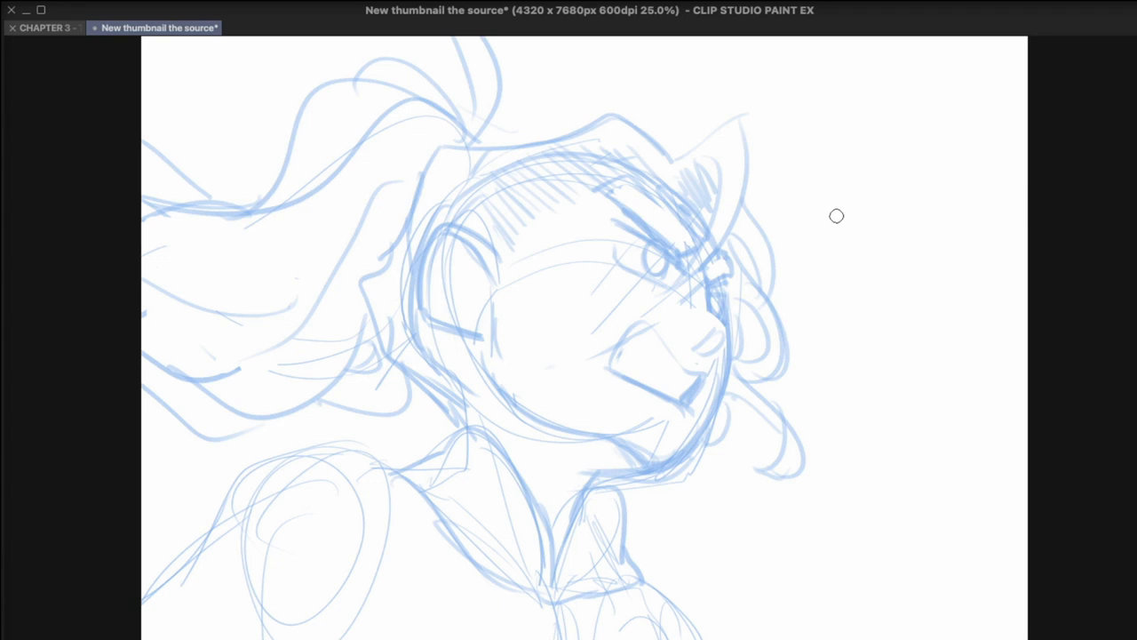
left_click_drag(889, 159, 586, 586)
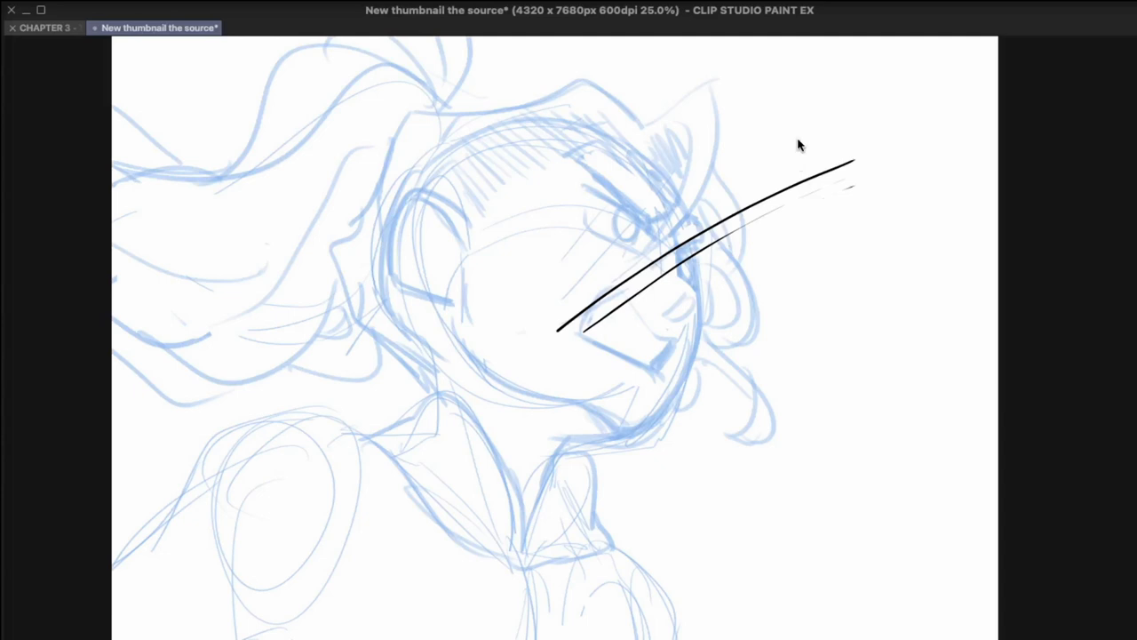
left_click_drag(729, 217, 533, 435)
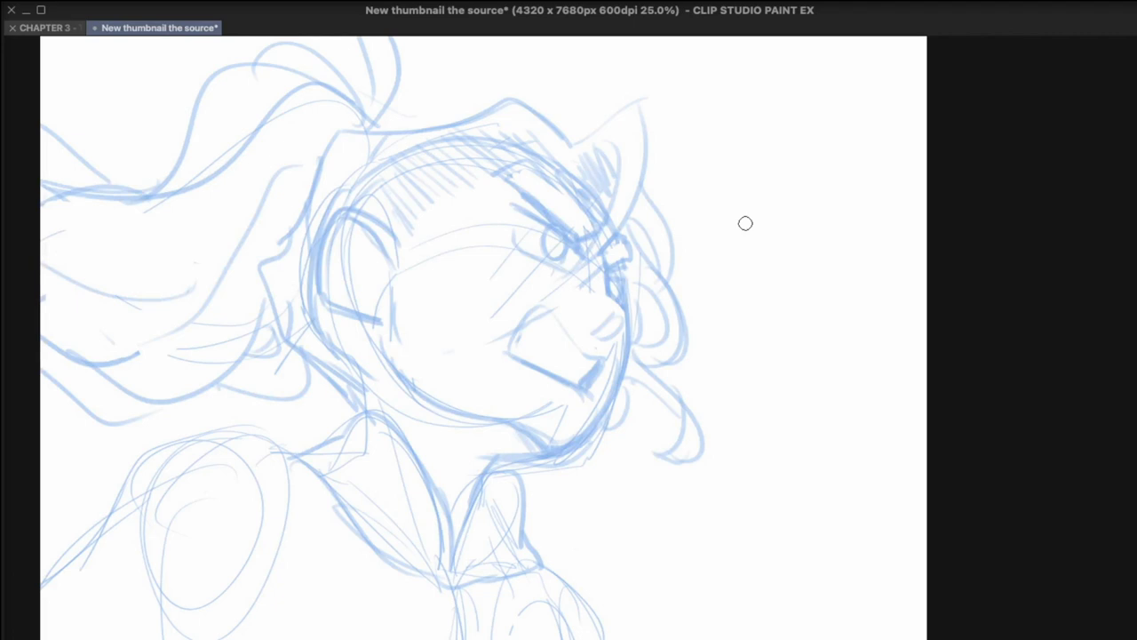
left_click_drag(778, 186, 761, 306)
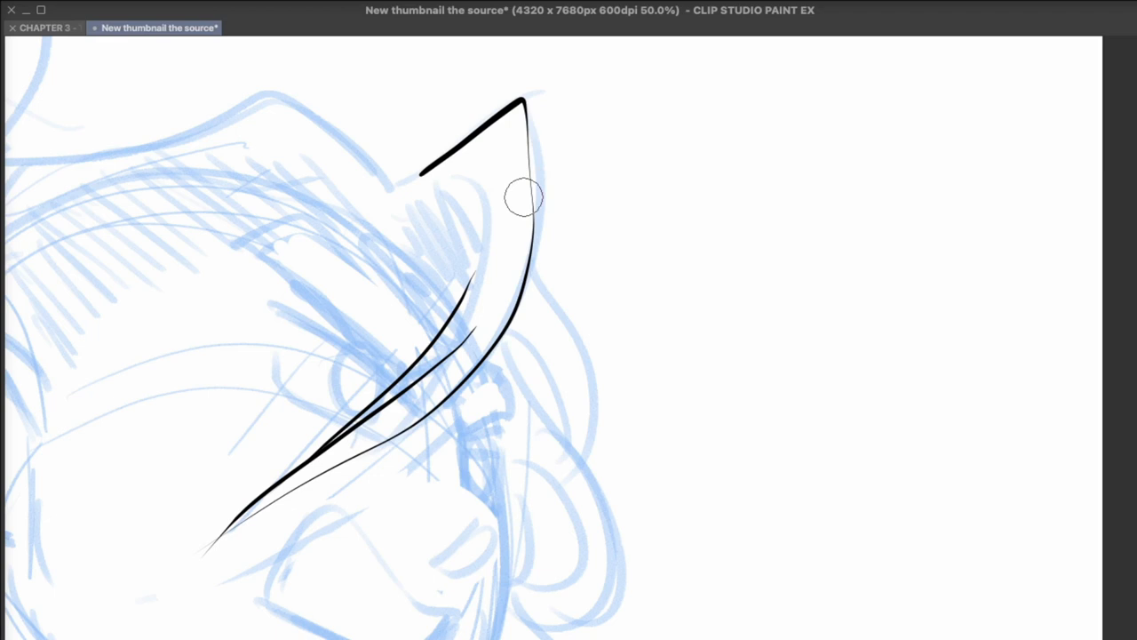
mouse_move(584, 398)
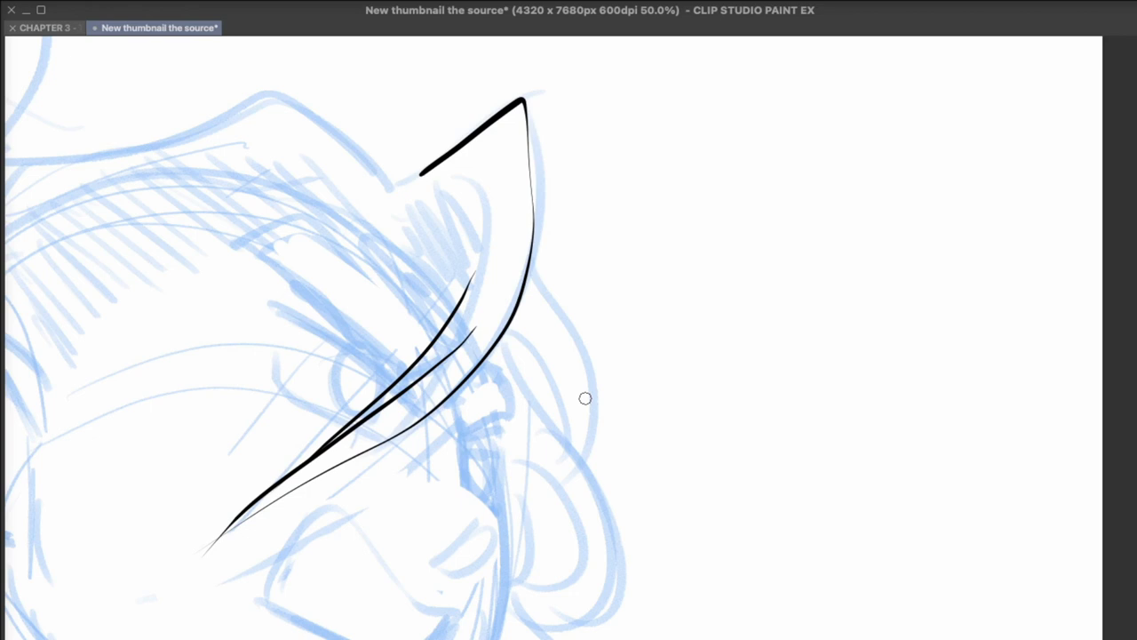
mouse_move(835, 135)
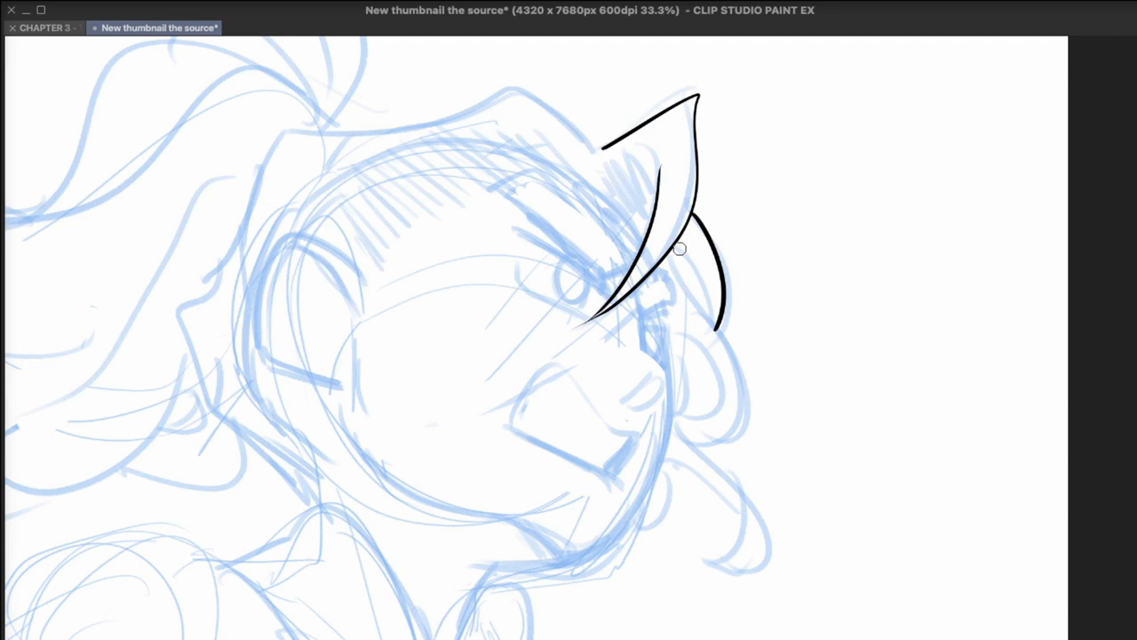
- Ink the forehead-to-nose profile and carry the front hair lock down past the chin
left_click_drag(684, 258, 720, 336)
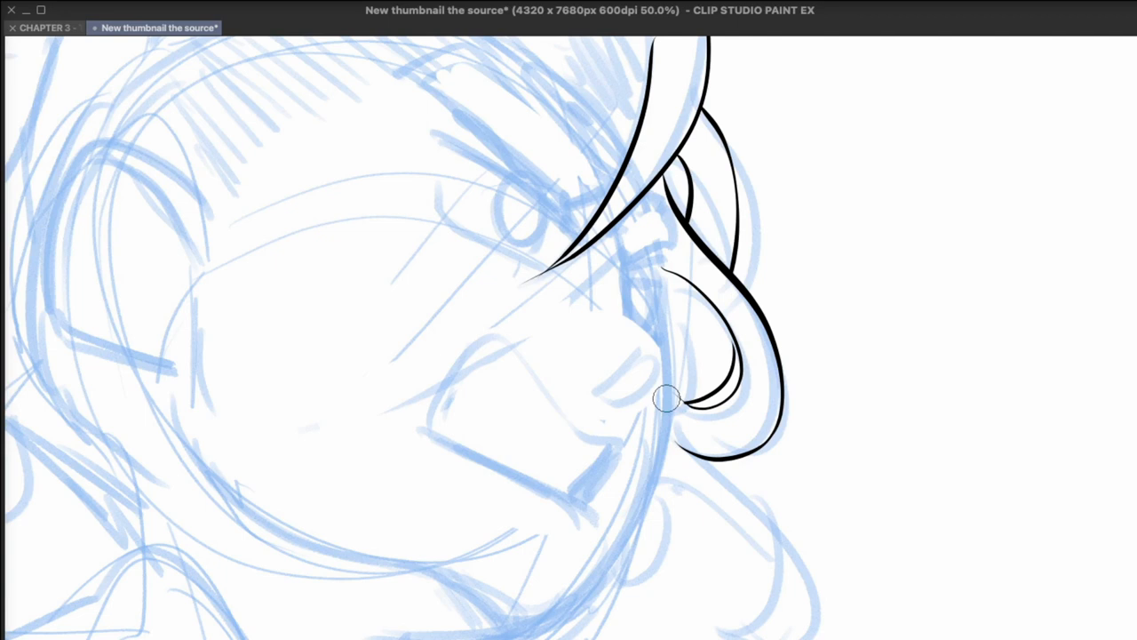
left_click_drag(667, 399, 720, 394)
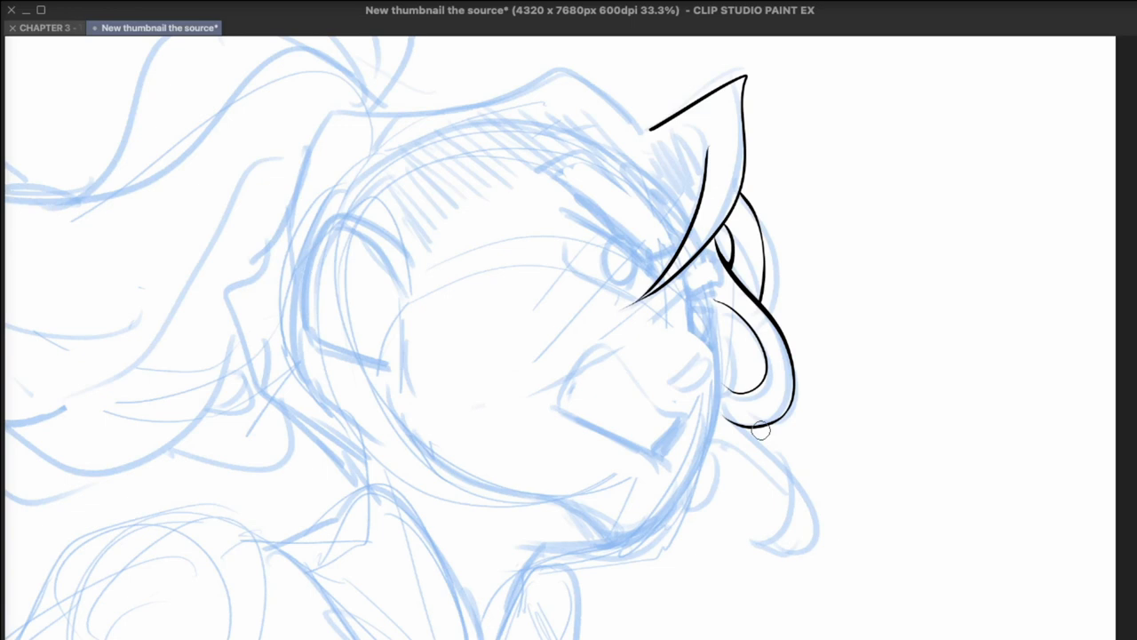
left_click_drag(763, 432, 753, 554)
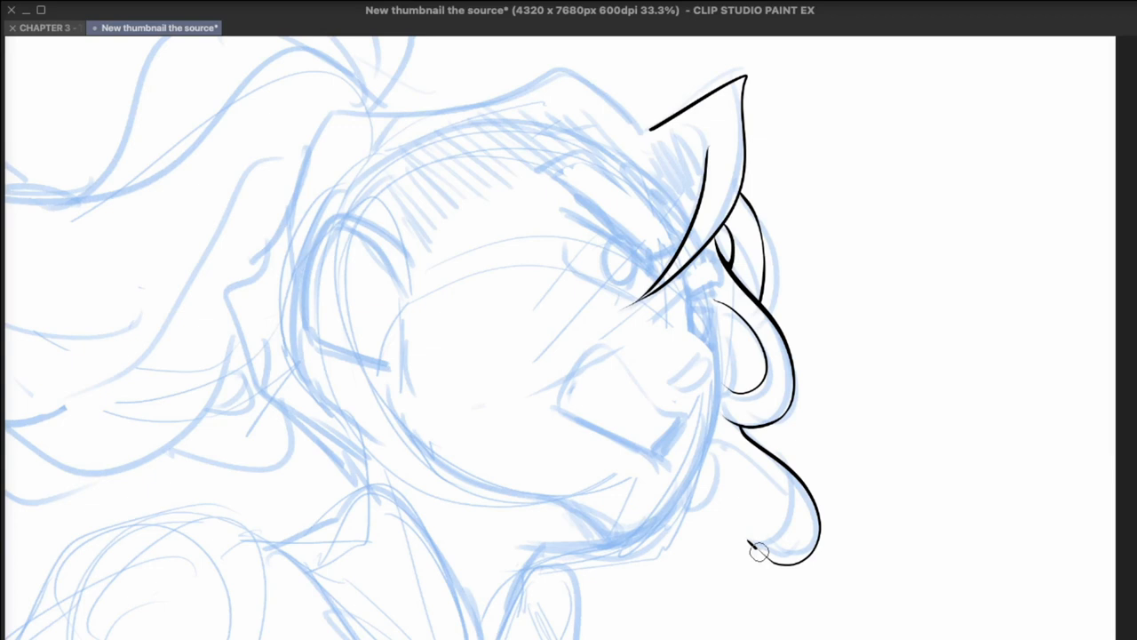
left_click_drag(761, 551, 789, 497)
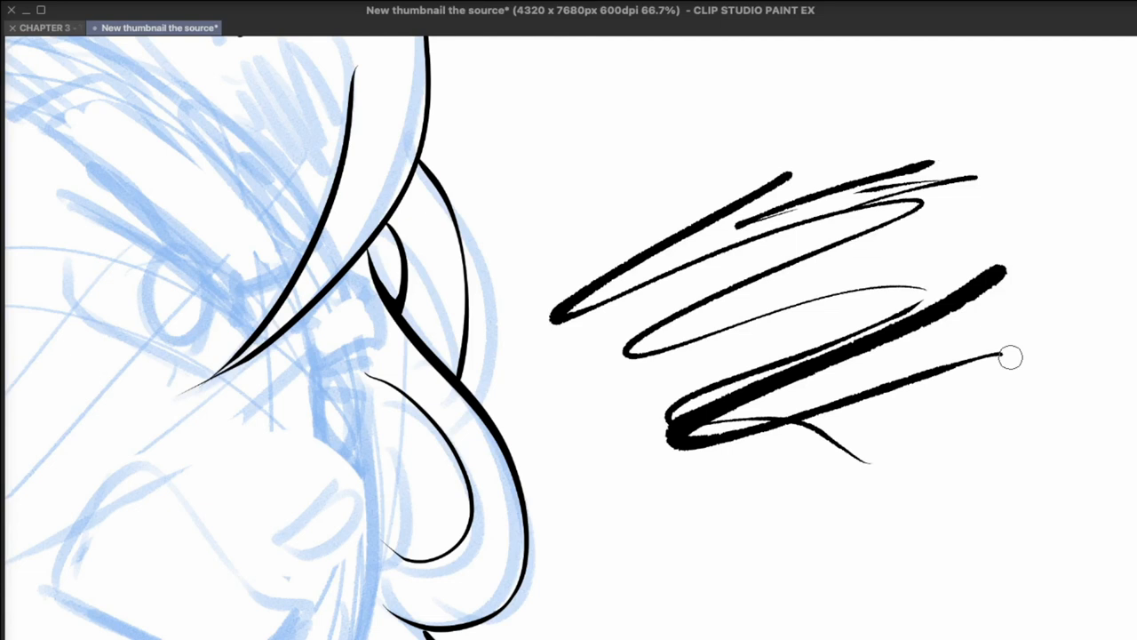
- Scribble thick and thin pressure test strokes on the blank canvas right of the head
left_click_drag(1013, 355, 1098, 178)
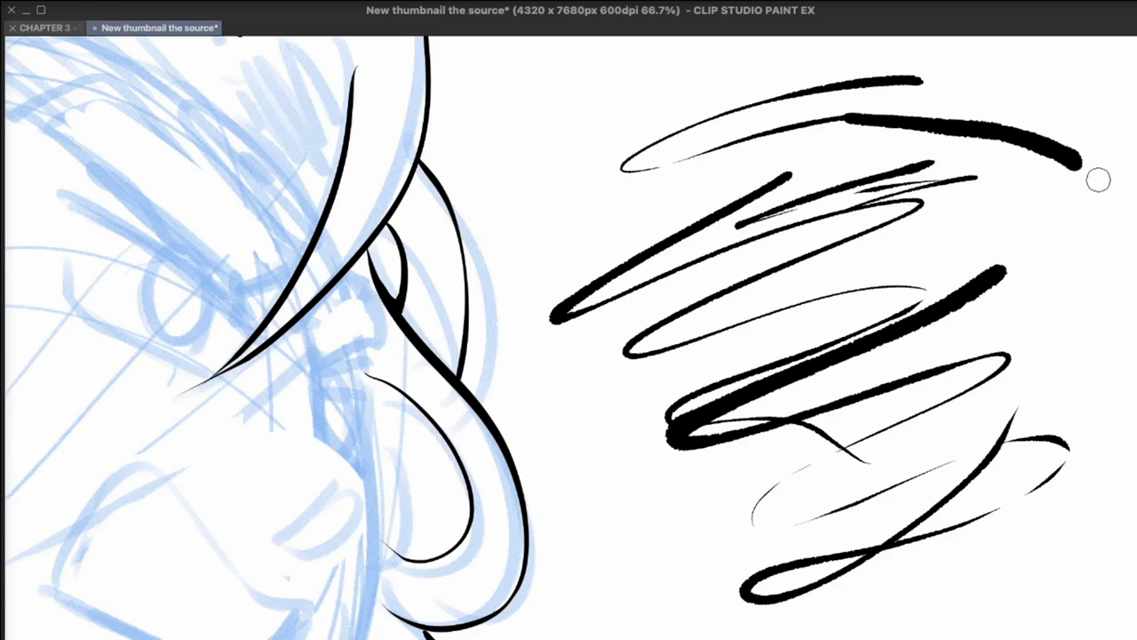
left_click_drag(1098, 179, 1084, 490)
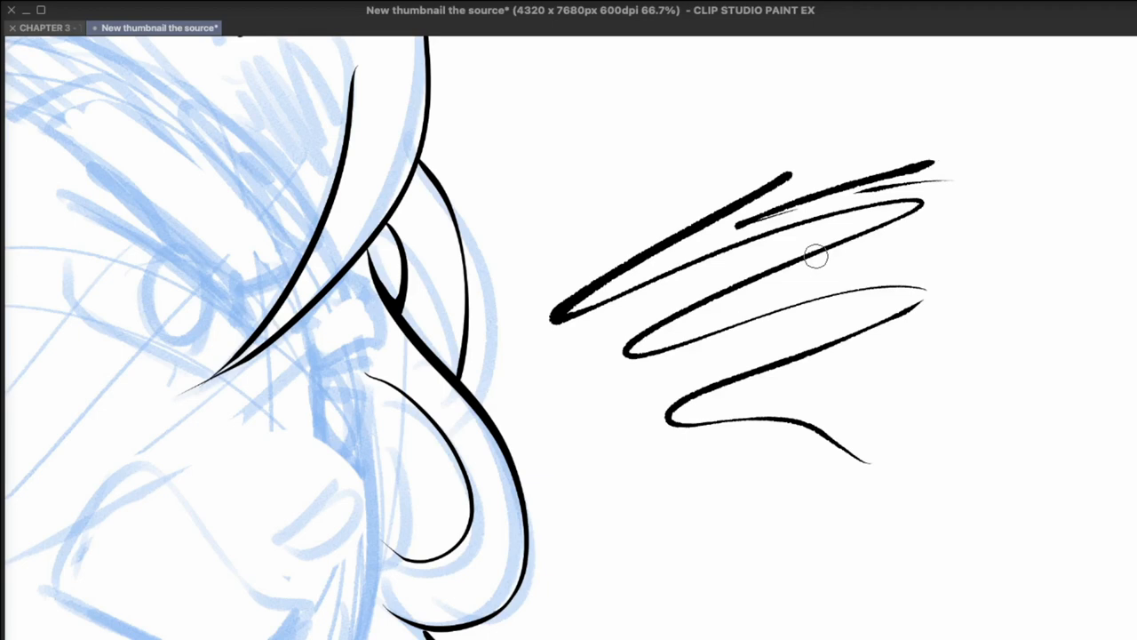
scroll("down", 3)
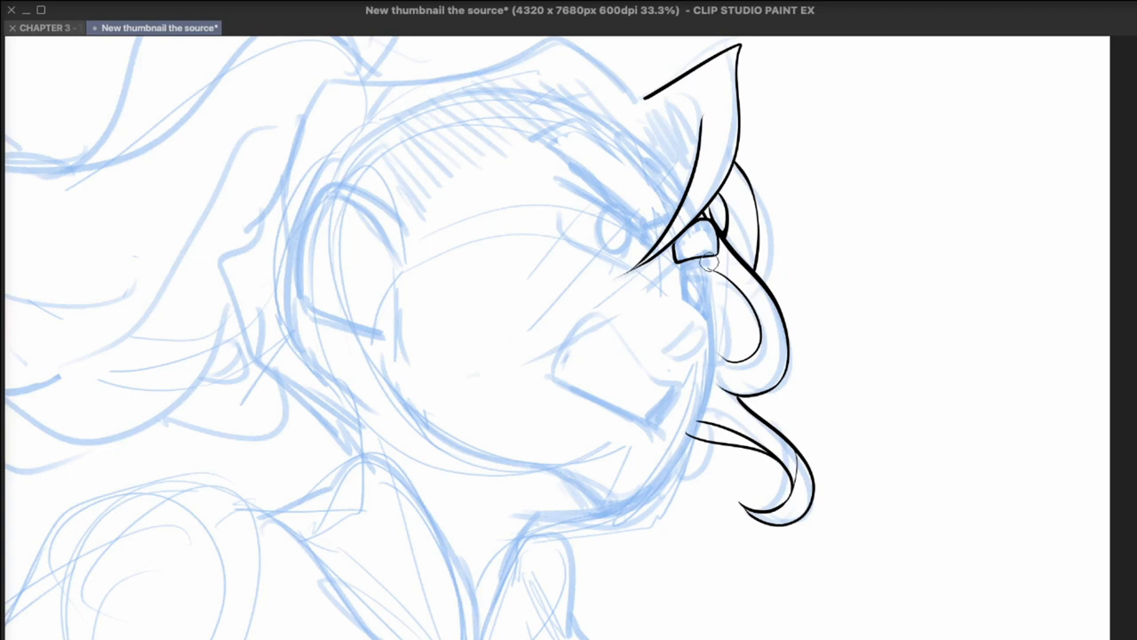
- Ink the eye shapes, close the curl's loop and run the jaw line down into the neck
left_click_drag(707, 263, 572, 524)
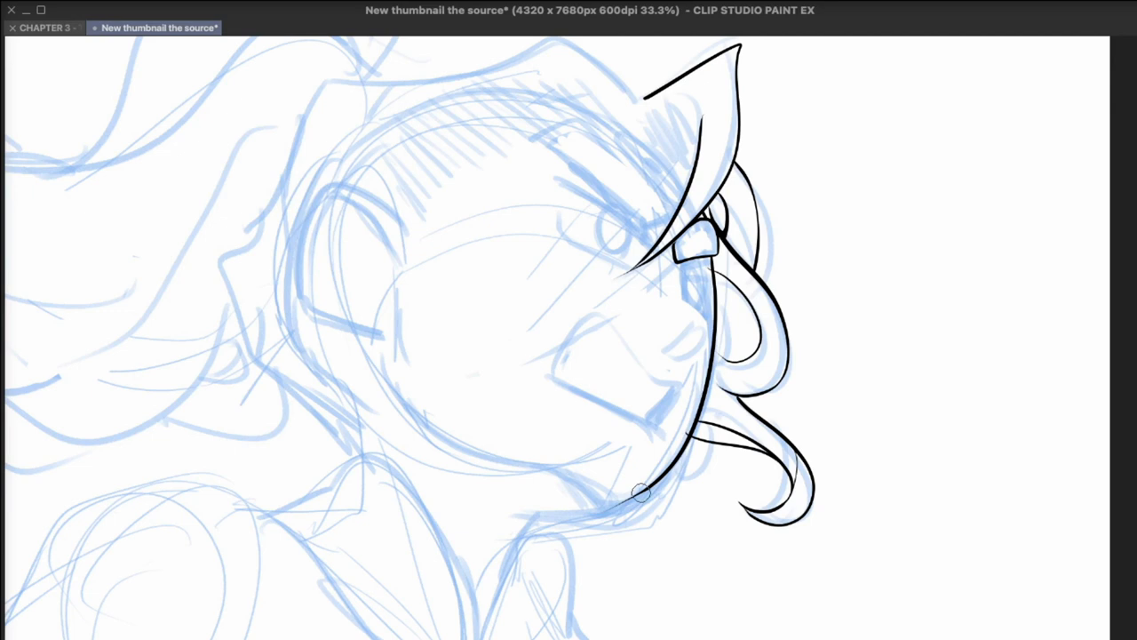
left_click_drag(643, 494, 501, 560)
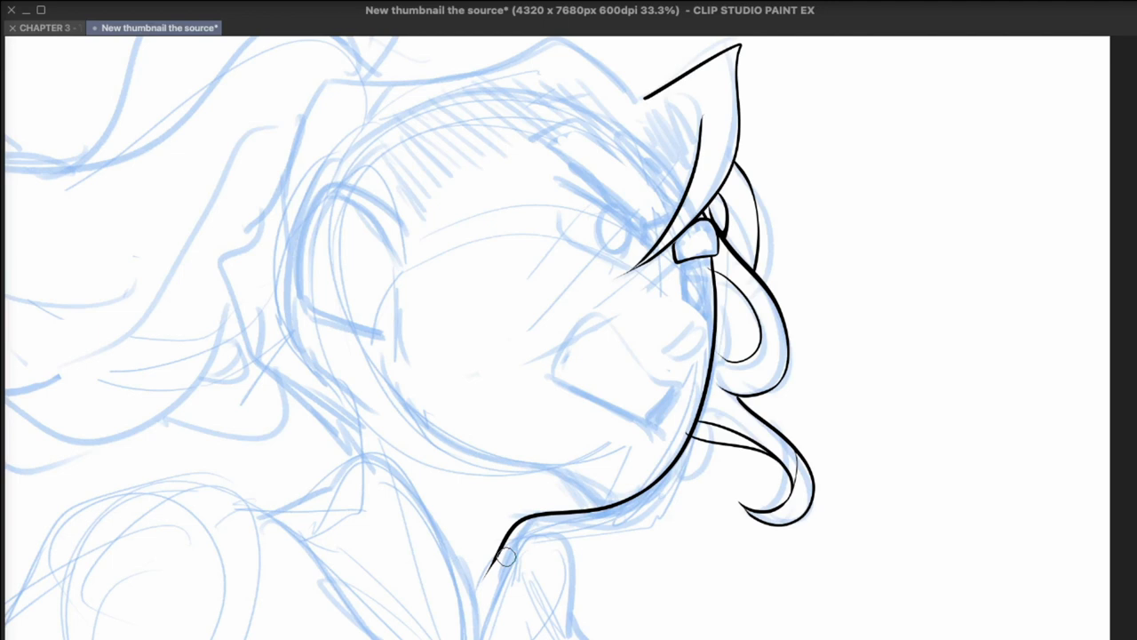
left_click_drag(511, 557, 631, 506)
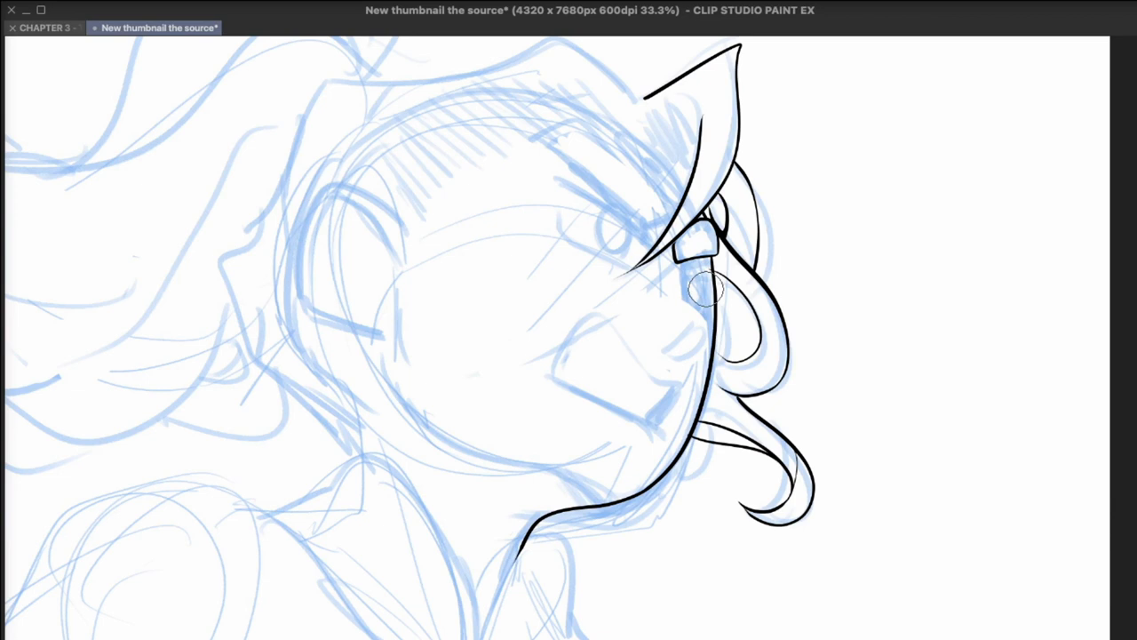
- Zoom in on the face and outline the wide open shouting mouth with the pen
scroll("down", 3)
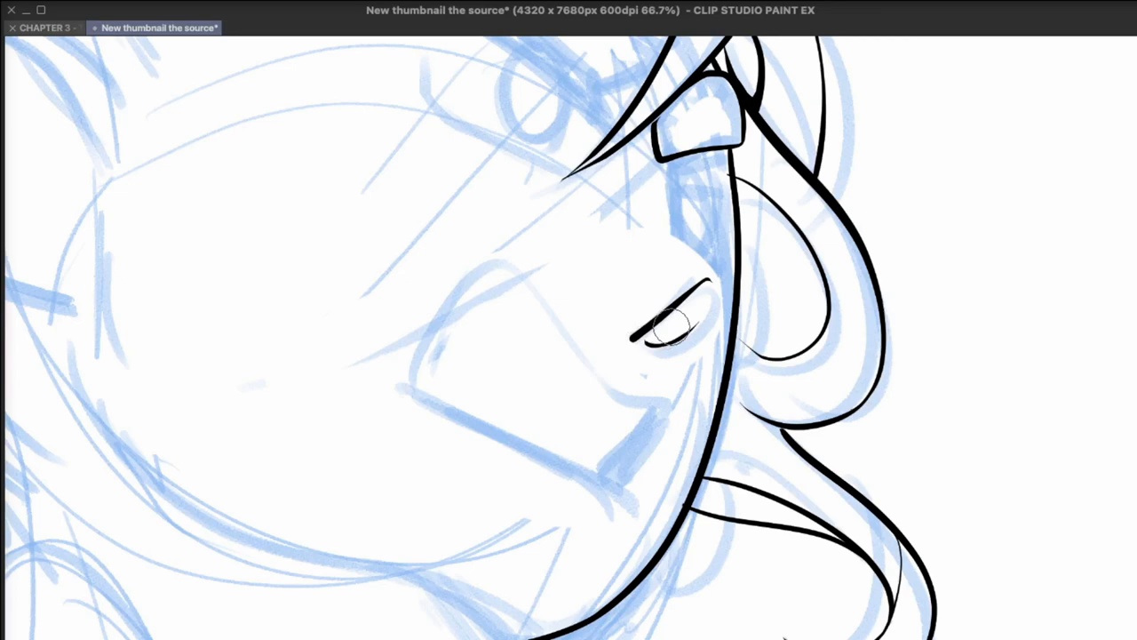
scroll("down", 3)
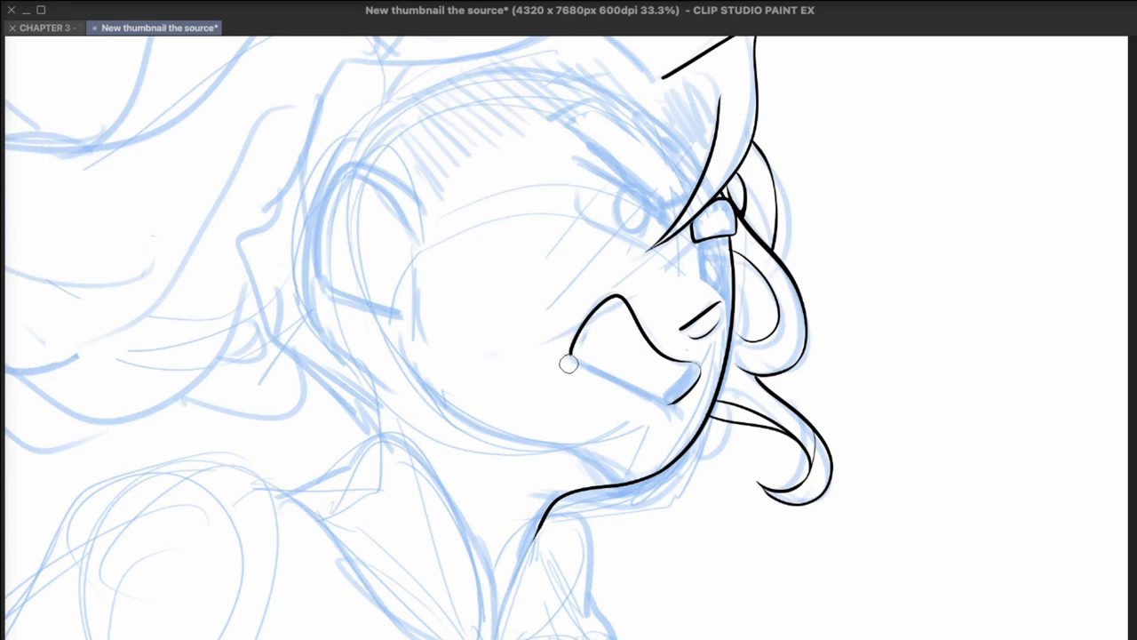
left_click_drag(570, 363, 697, 366)
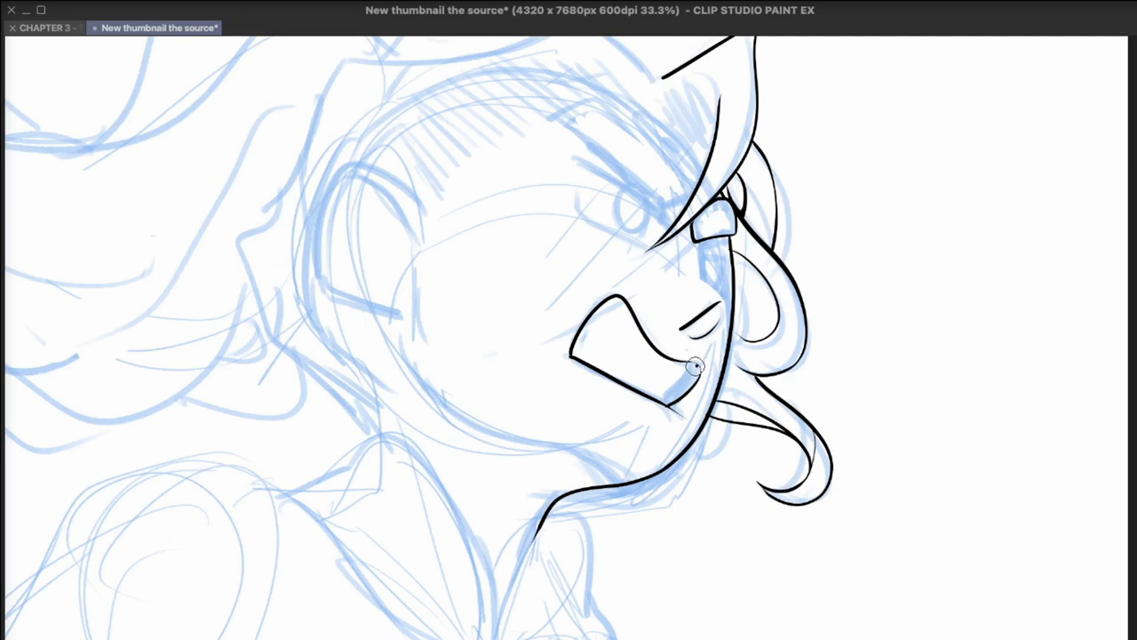
left_click_drag(675, 355, 657, 400)
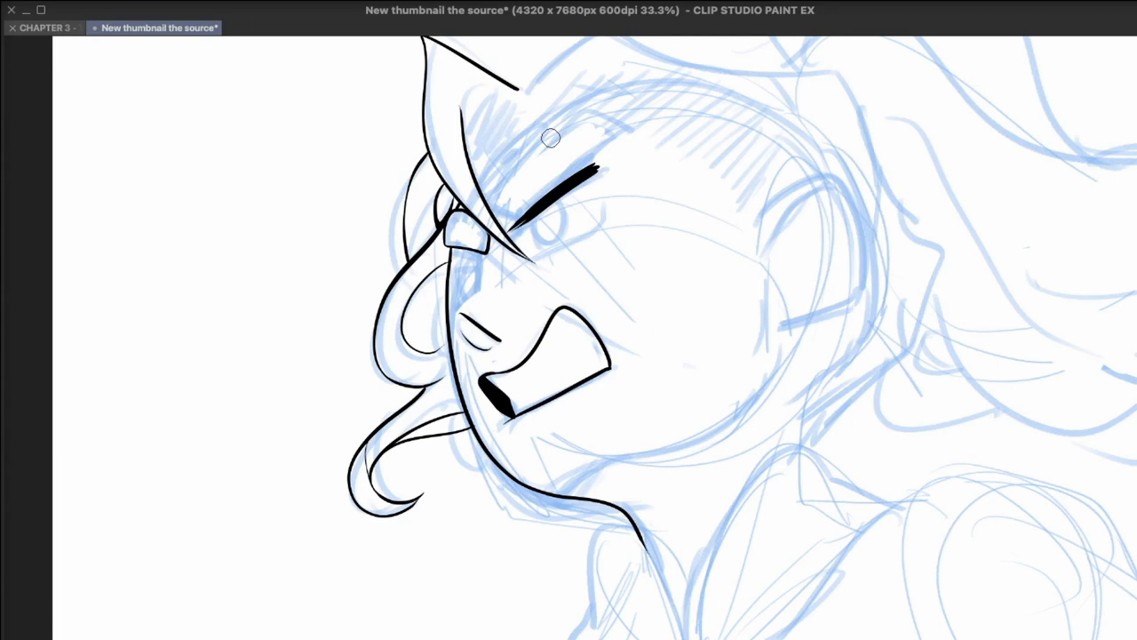
mouse_move(707, 99)
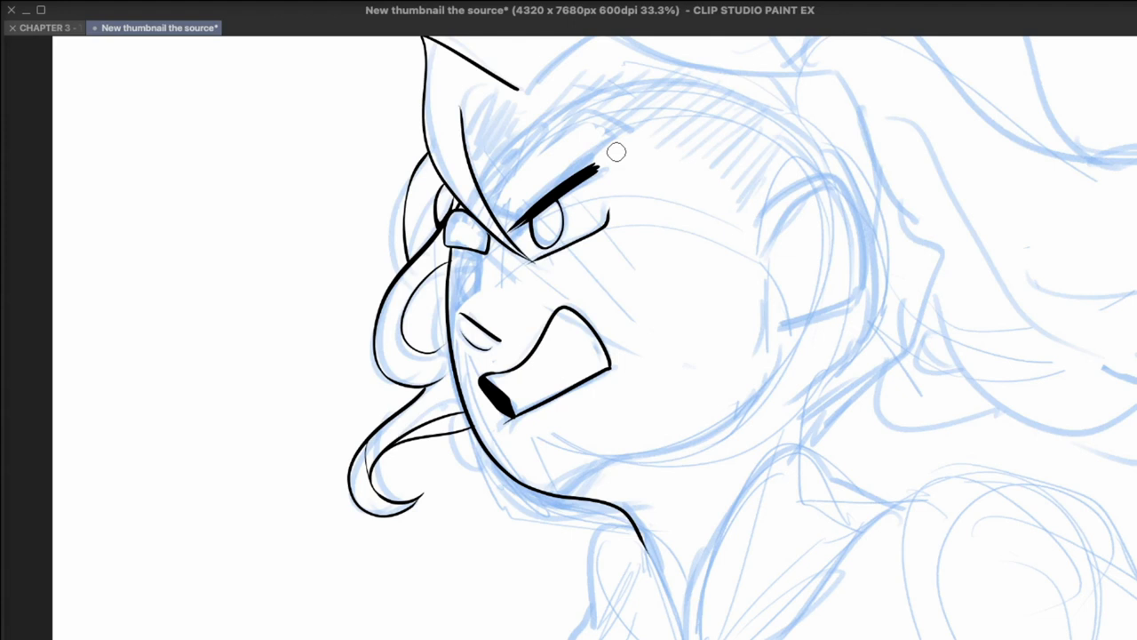
mouse_move(766, 213)
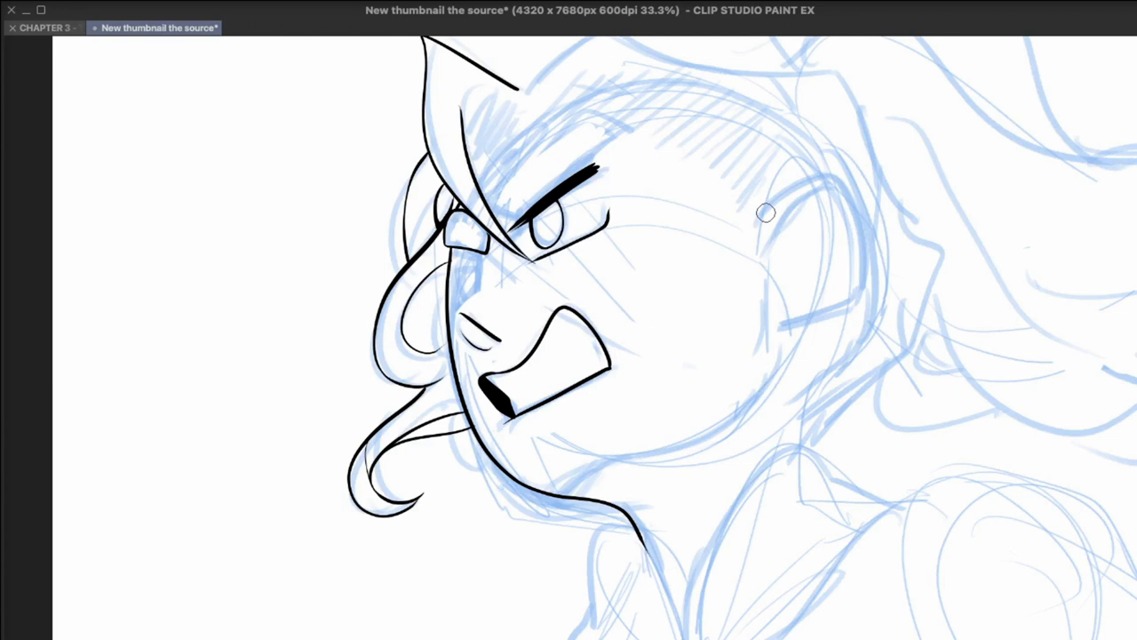
- Ink the C-shaped ear outline over the blue sketch
left_click_drag(766, 211, 766, 293)
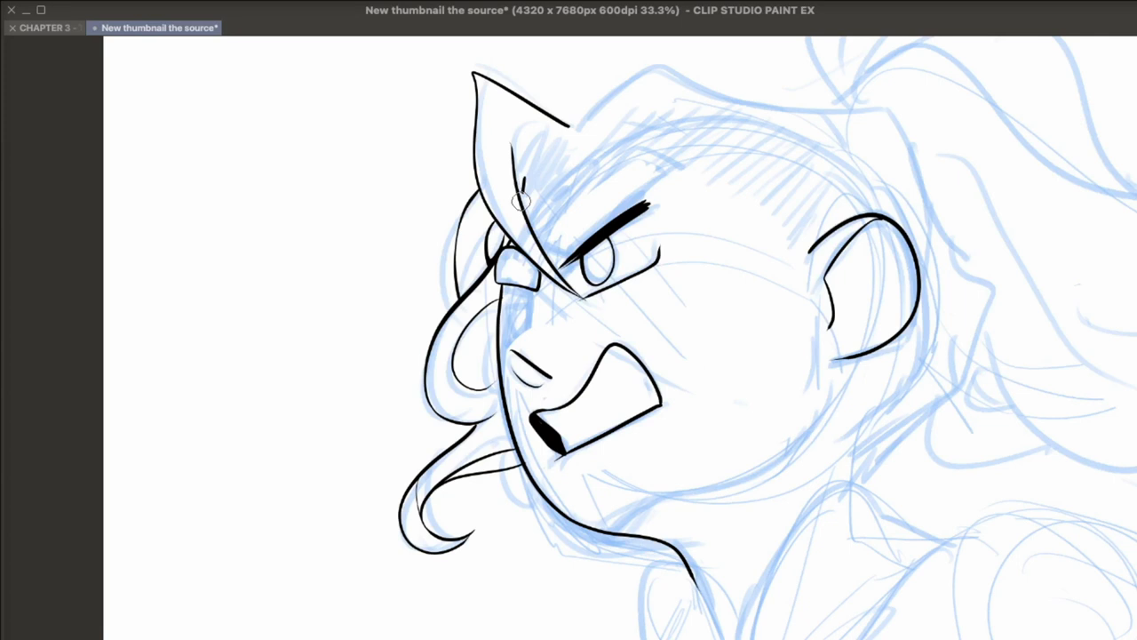
- Draw a short fringe strand over the forehead
left_click_drag(519, 199, 583, 157)
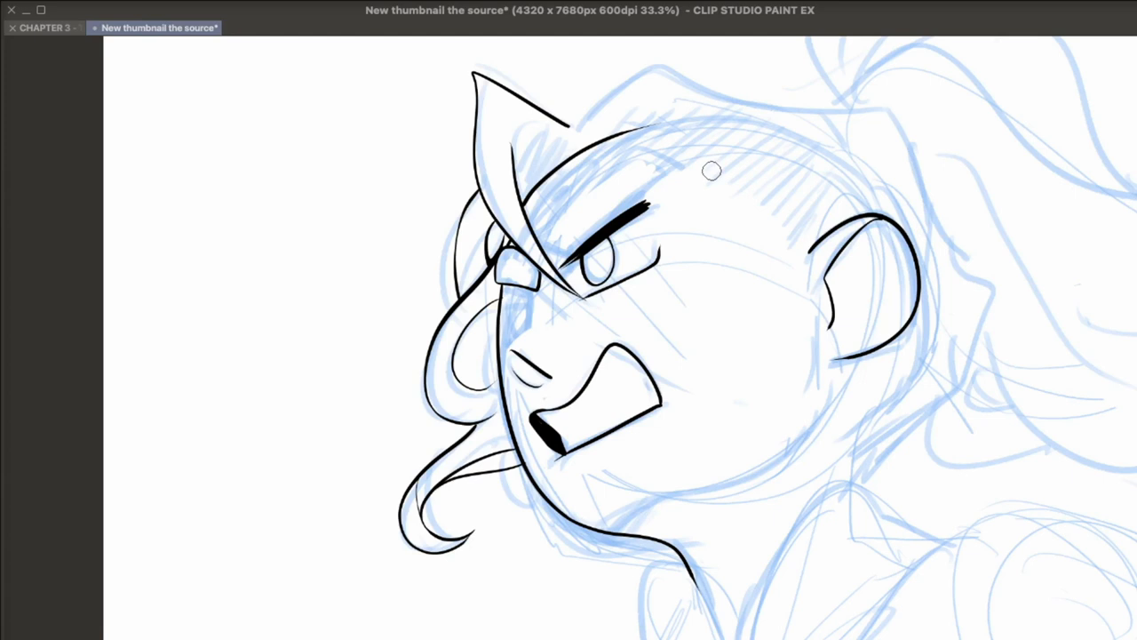
mouse_move(669, 176)
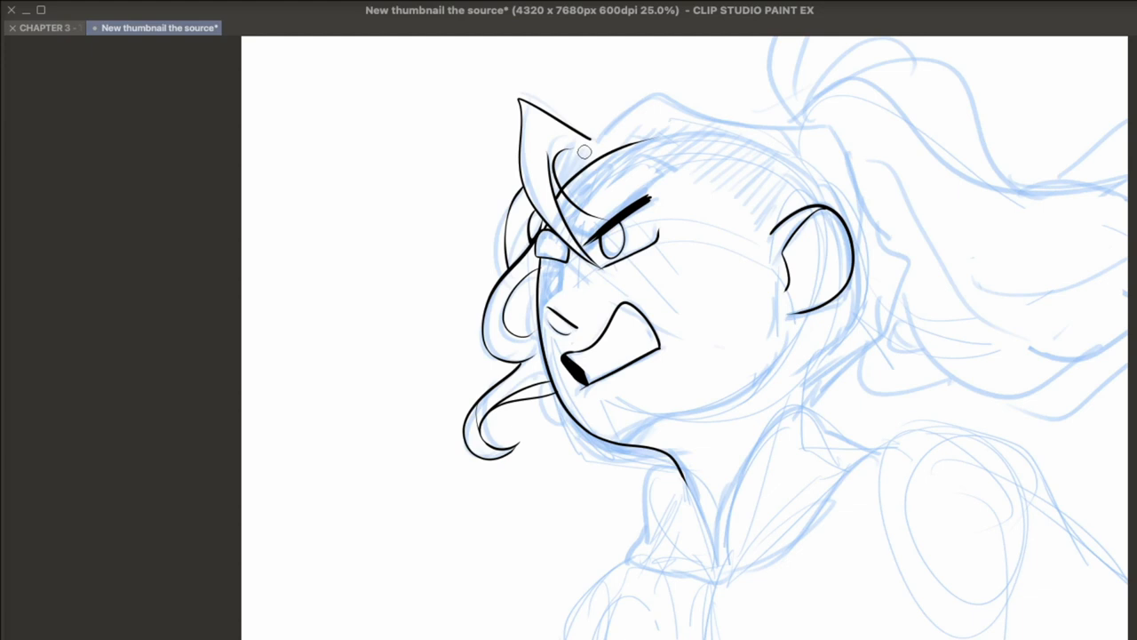
- Trace the hairline from the forehead tuft to the ponytail tie and down behind the ear
left_click_drag(586, 151, 798, 133)
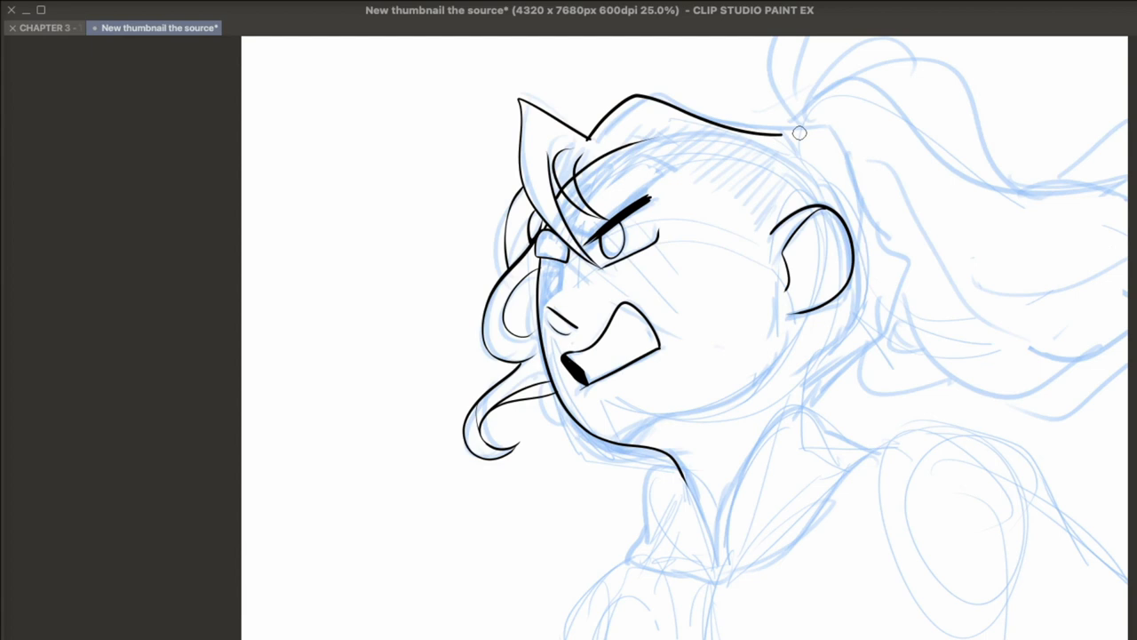
left_click_drag(796, 133, 892, 238)
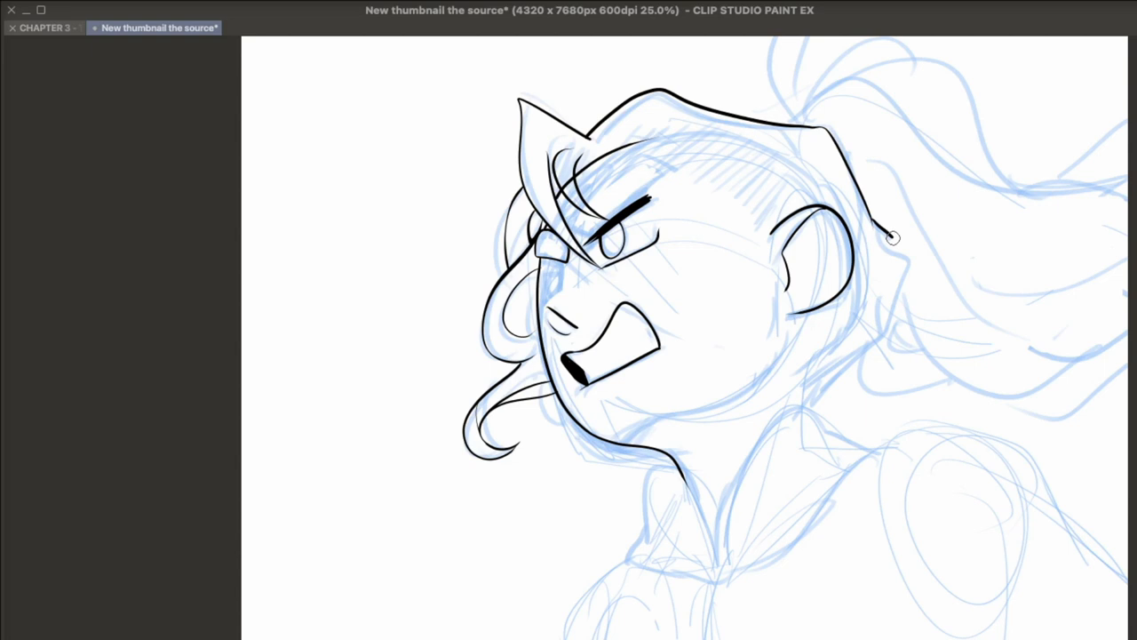
left_click_drag(892, 235, 799, 373)
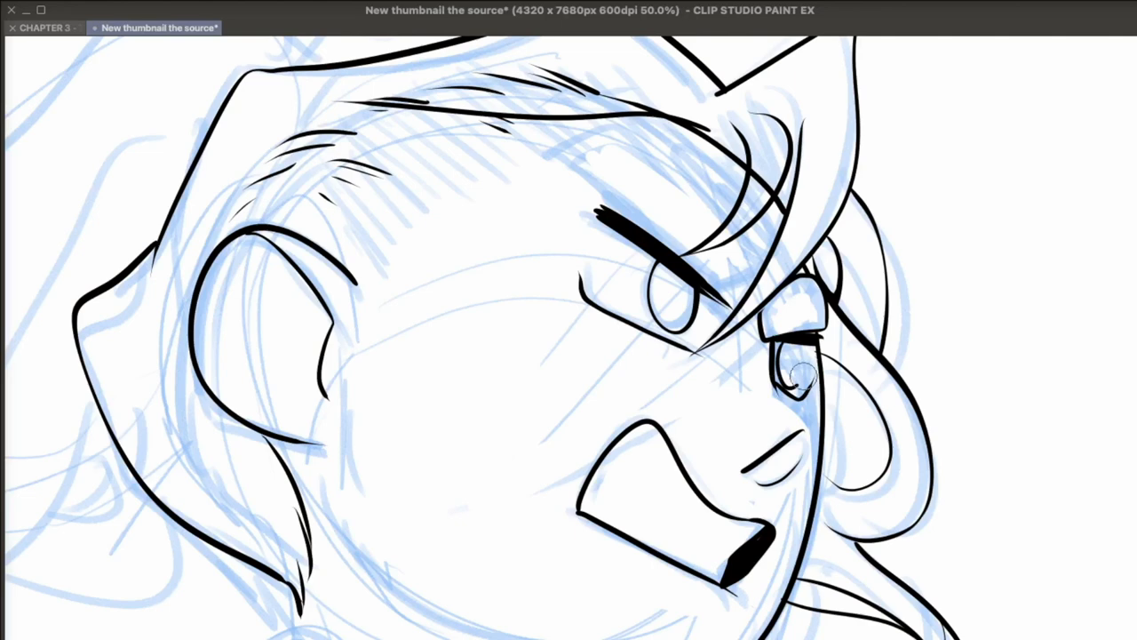
- Zoom the canvas while adding hair-texture flicks on the scalp above the ear
scroll("down", 3)
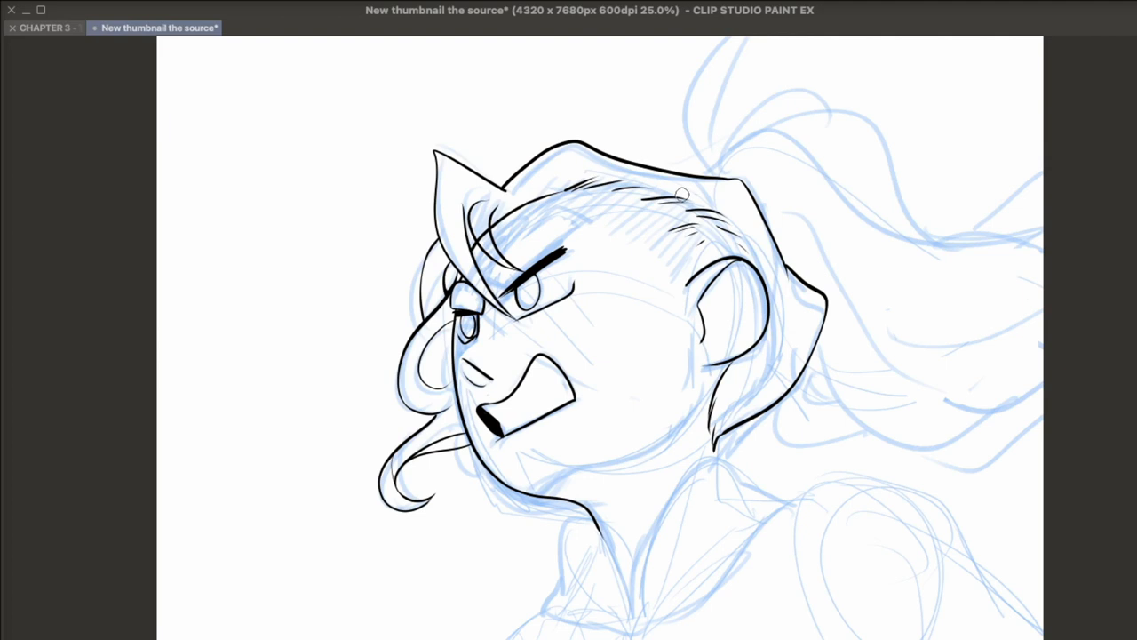
- Ink a curled hair clump at the base of the tied ponytail
left_click_drag(684, 194, 677, 278)
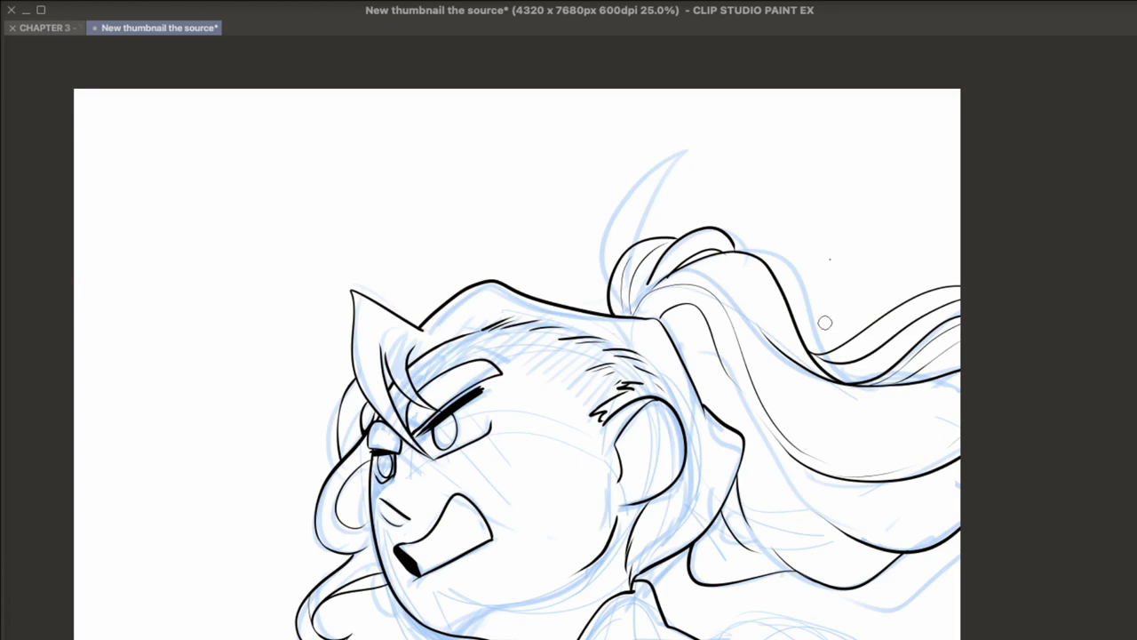
- Ink the last ponytail strand and zoom out to 12.5% to view the mirrored inked head
left_click_drag(824, 322, 965, 281)
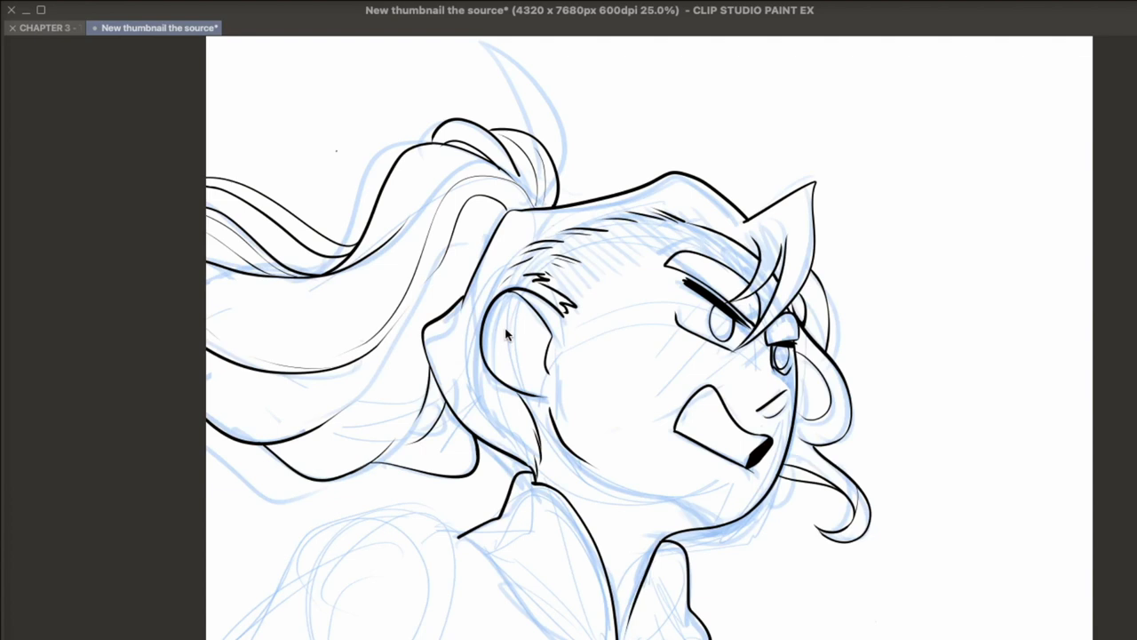
scroll("down", 3)
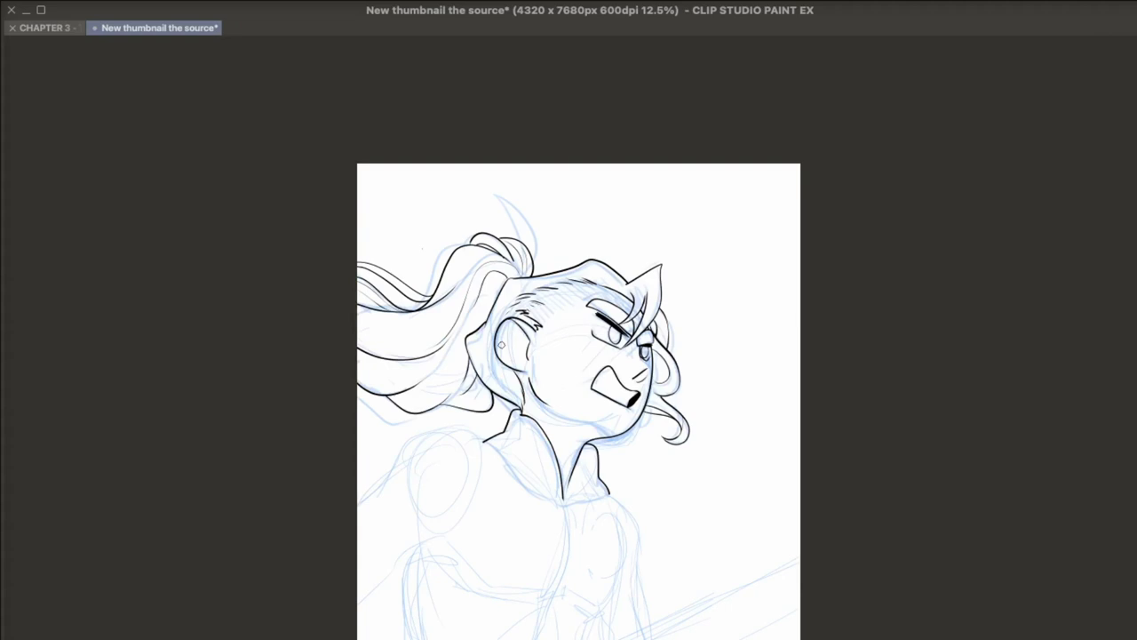